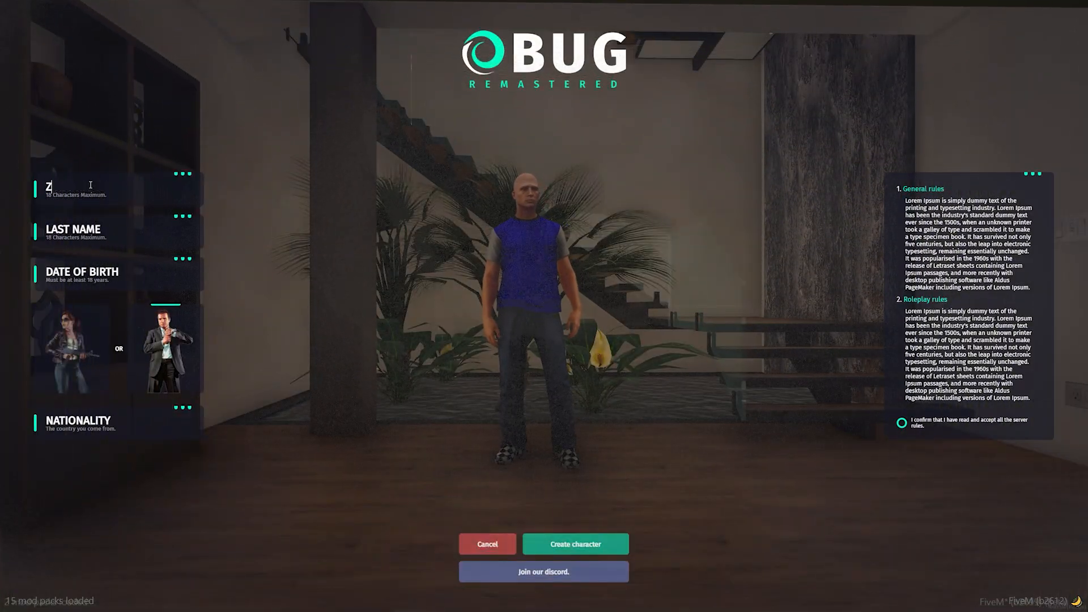
Enter the name Zbug Scripts, birth date 10/05/2000, male model and nationality USA
type("bug")
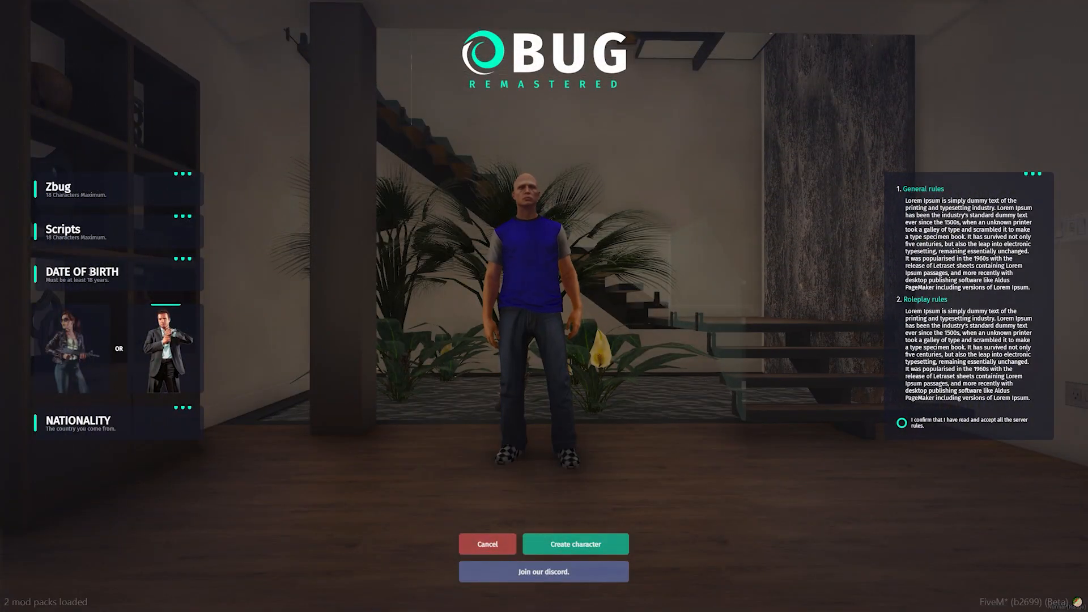
left_click(82, 272)
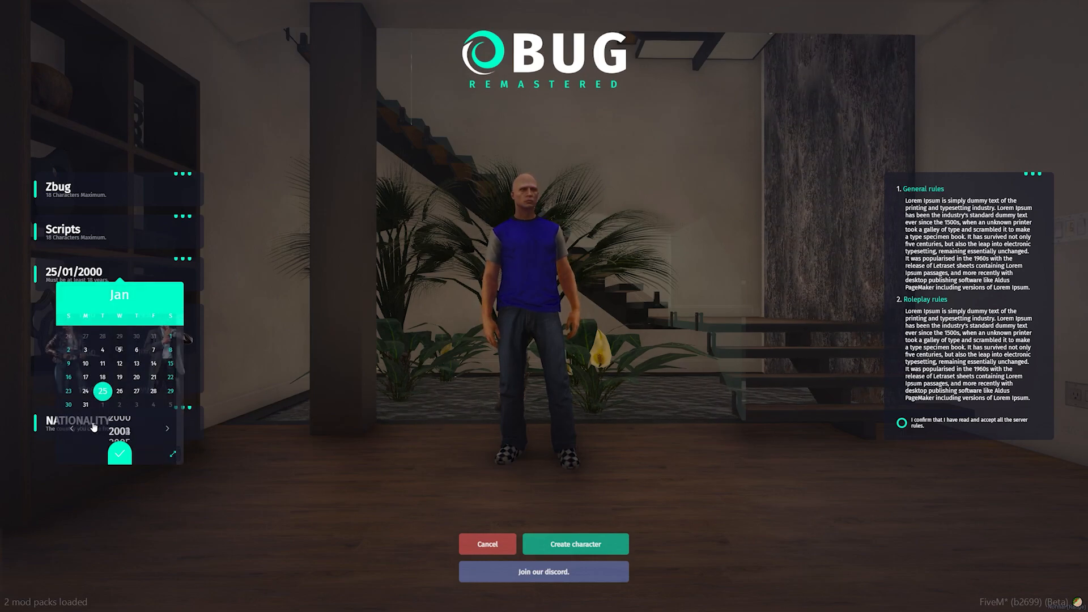
left_click(168, 297)
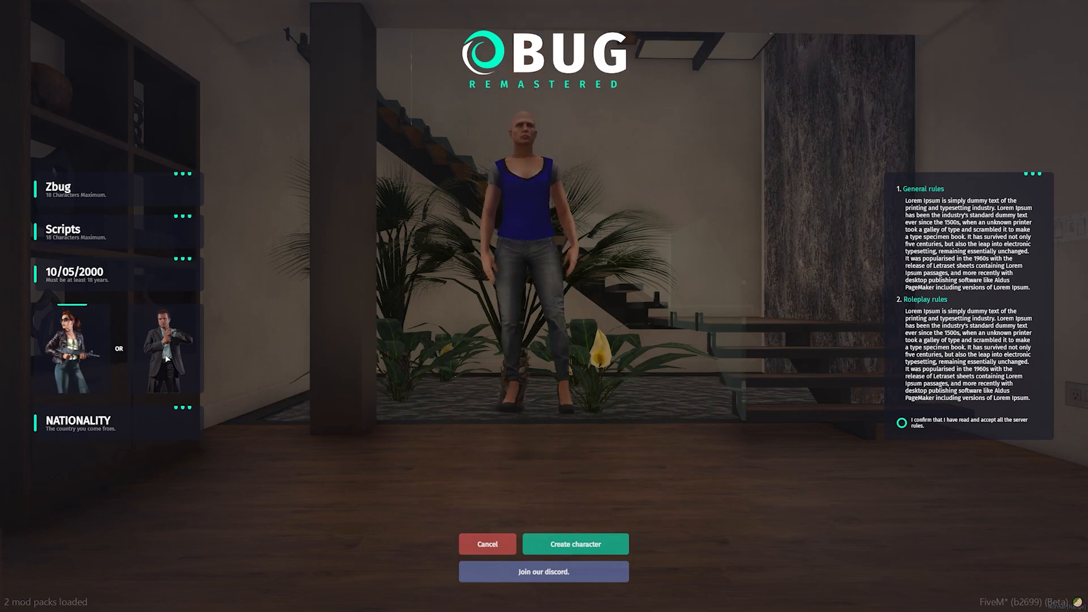
left_click(165, 347)
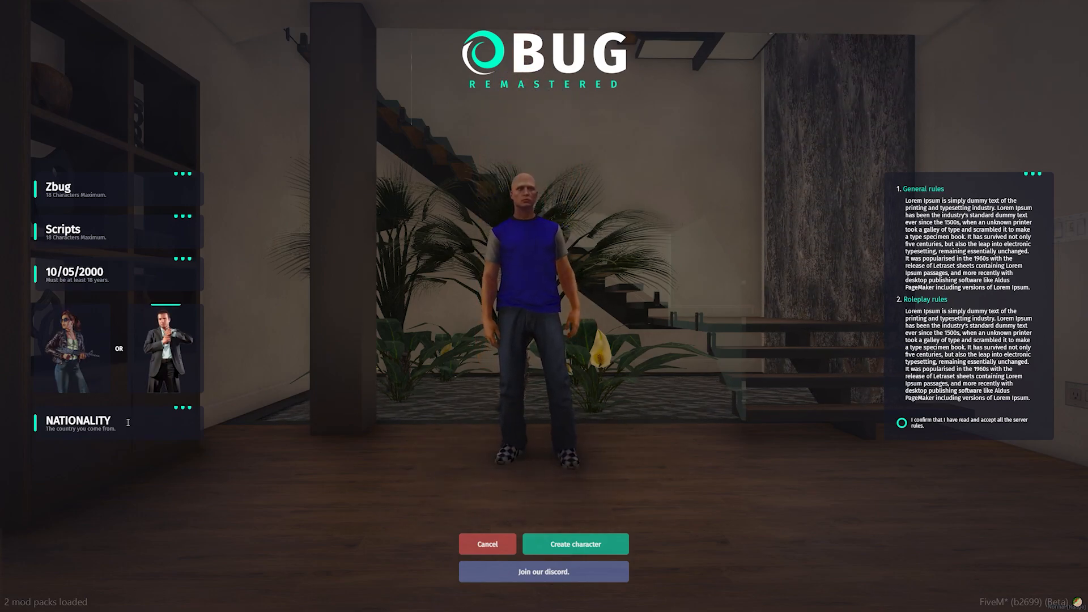
type("USA")
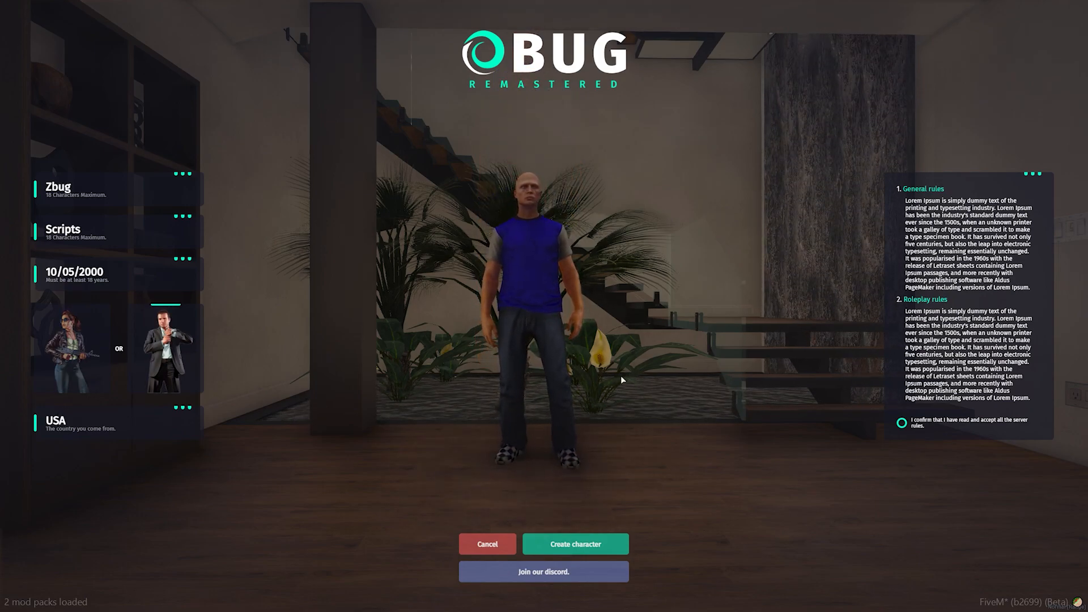
Create the character, reaching the save-customization prompt
left_click(575, 544)
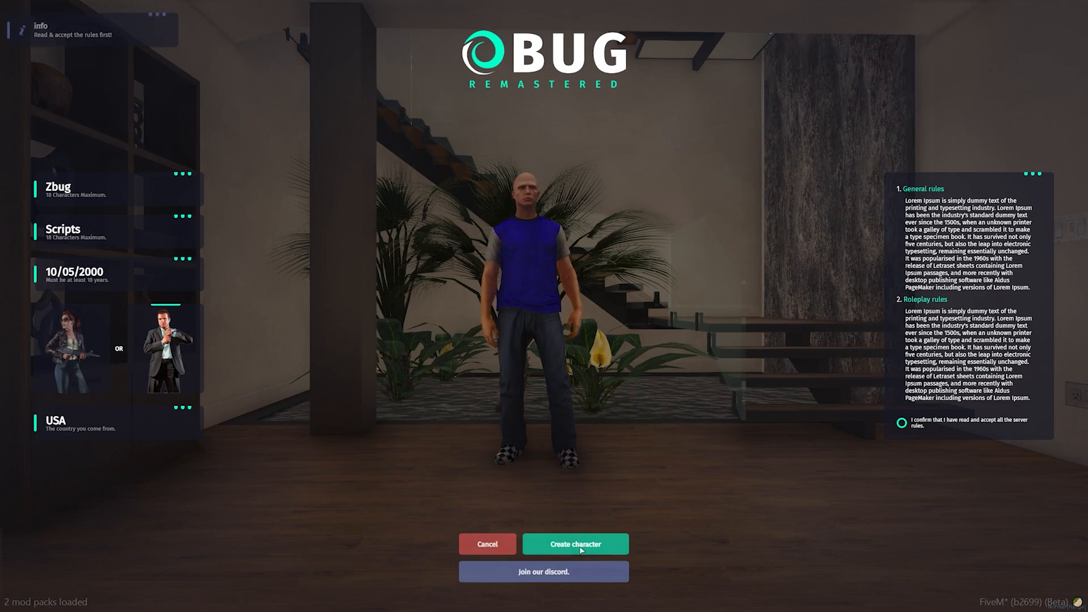
left_click(574, 544)
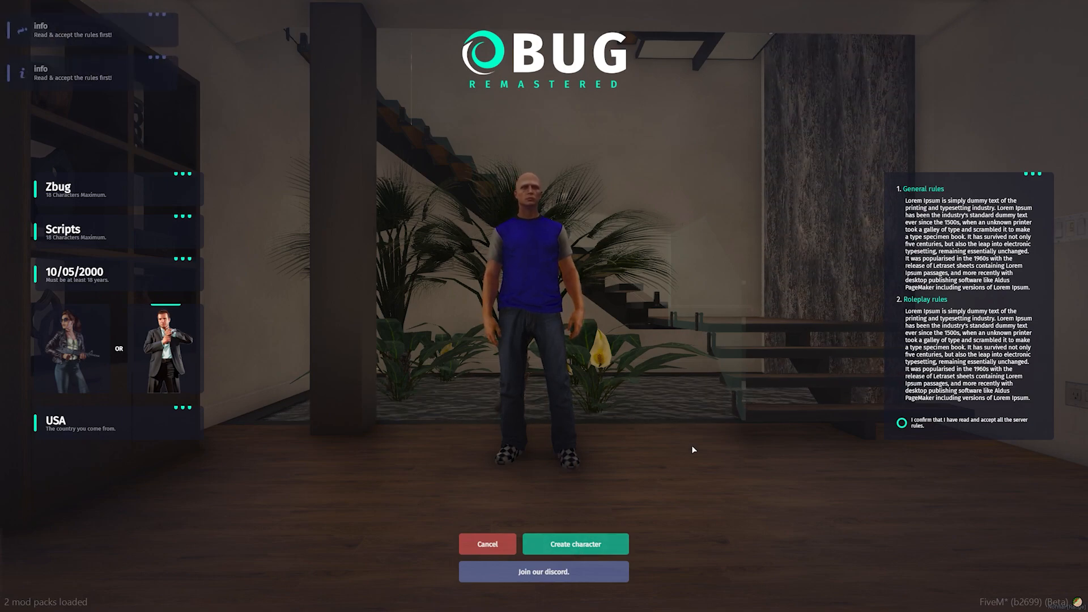
mouse_move(366, 592)
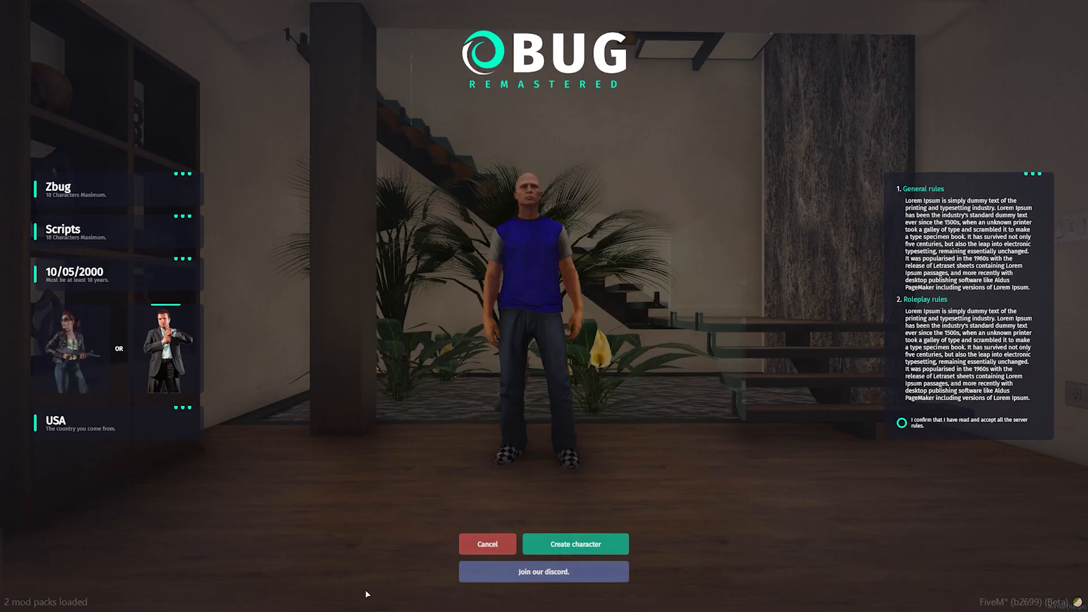
left_click(574, 544)
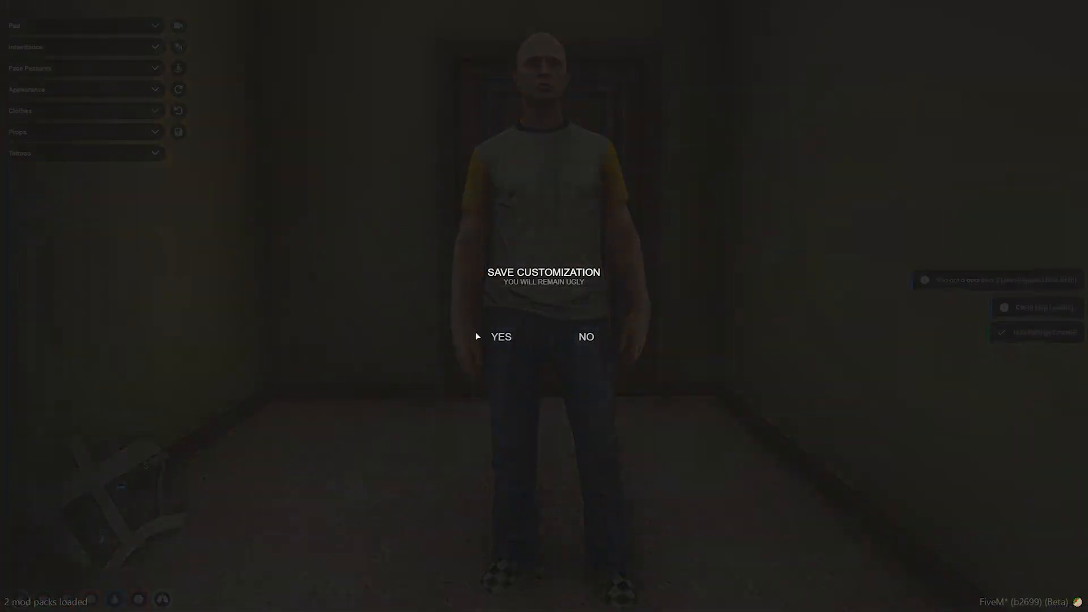
Confirm YES to save Zbug Scripts' appearance customization
left_click(500, 337)
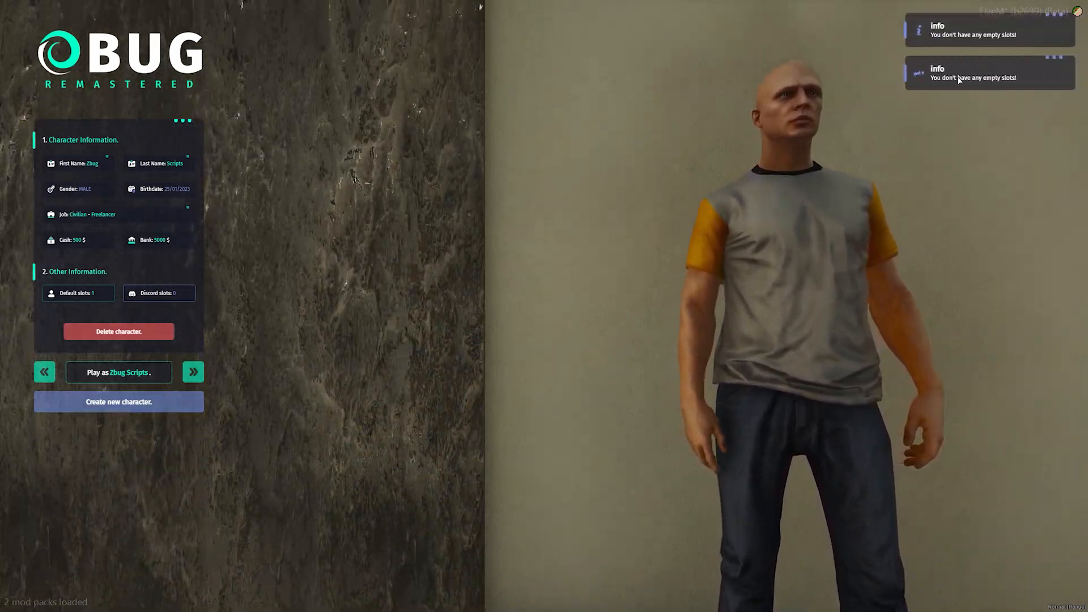
Start and cancel deleting Zbug Scripts, then choose Play as Zbug Scripts to reach the spawn selector
left_click(118, 331)
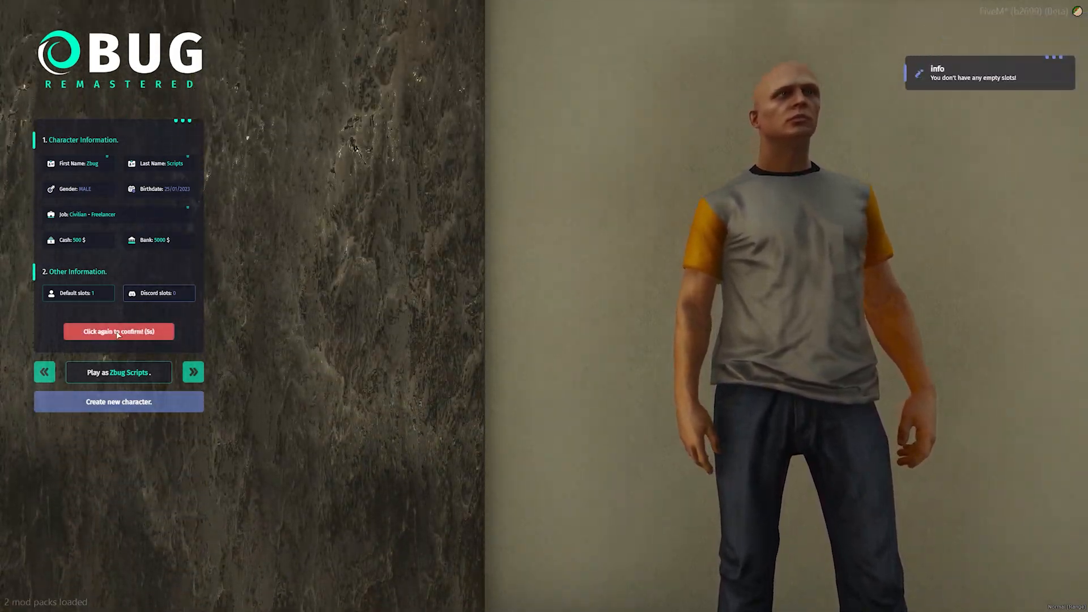
left_click(118, 331)
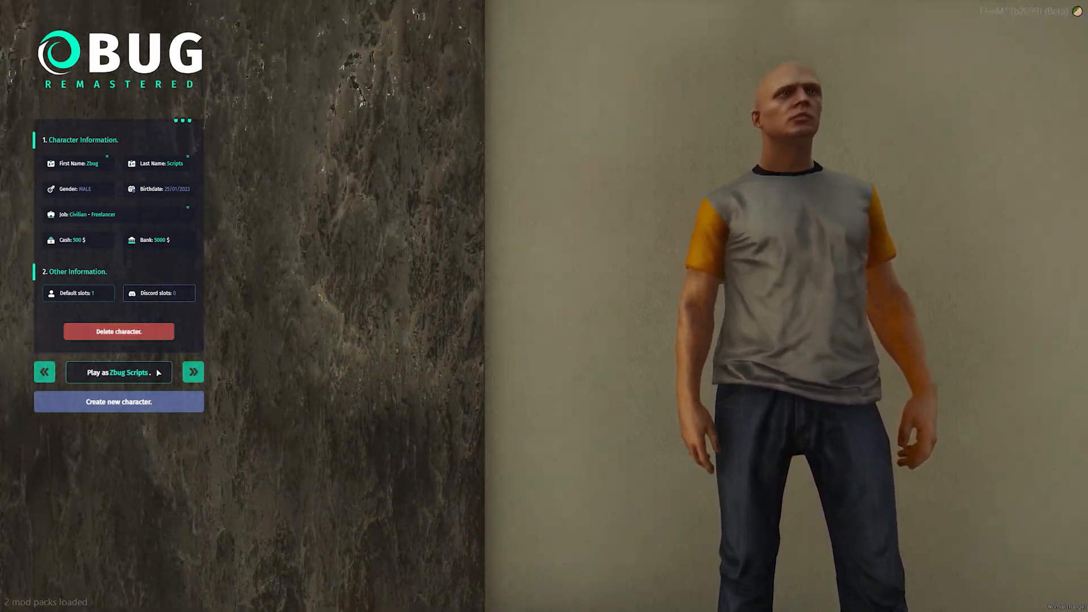
left_click(118, 373)
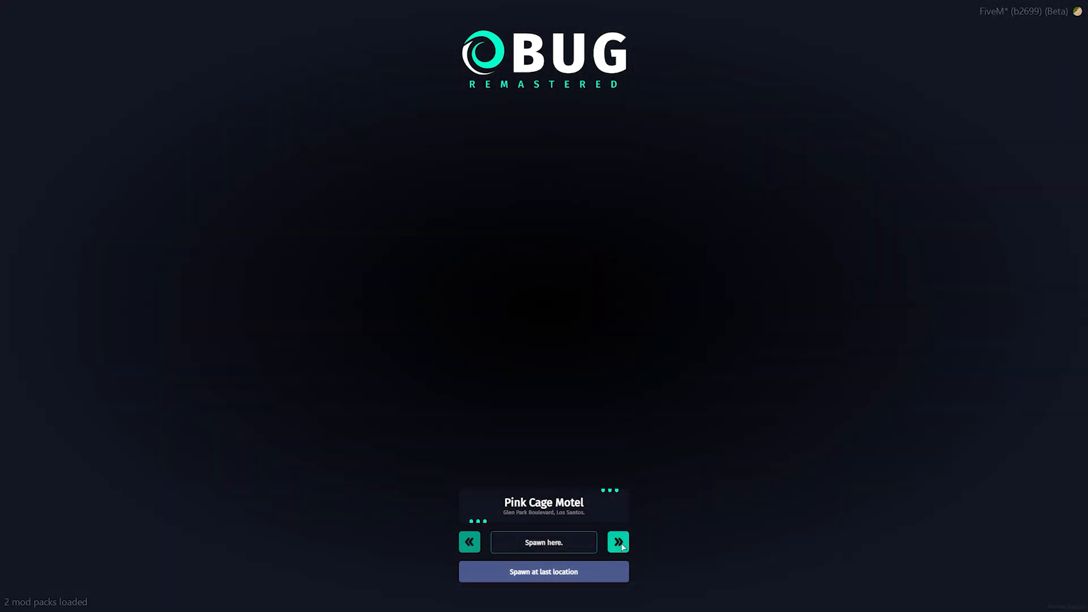
Browse past Pink Cage Motel to Fishing Spot and spawn there
left_click(617, 542)
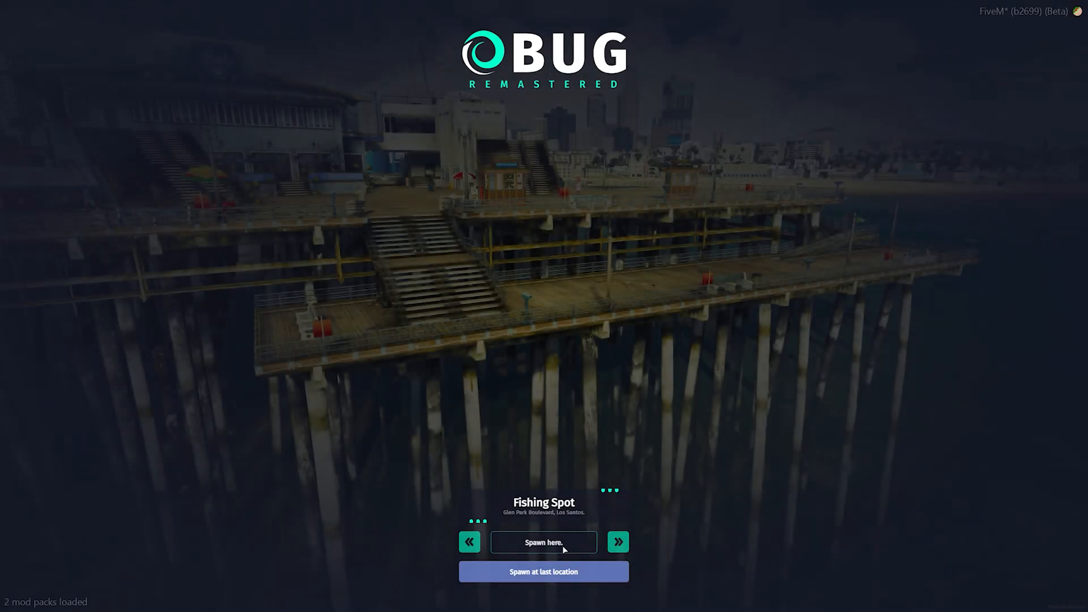
left_click(543, 542)
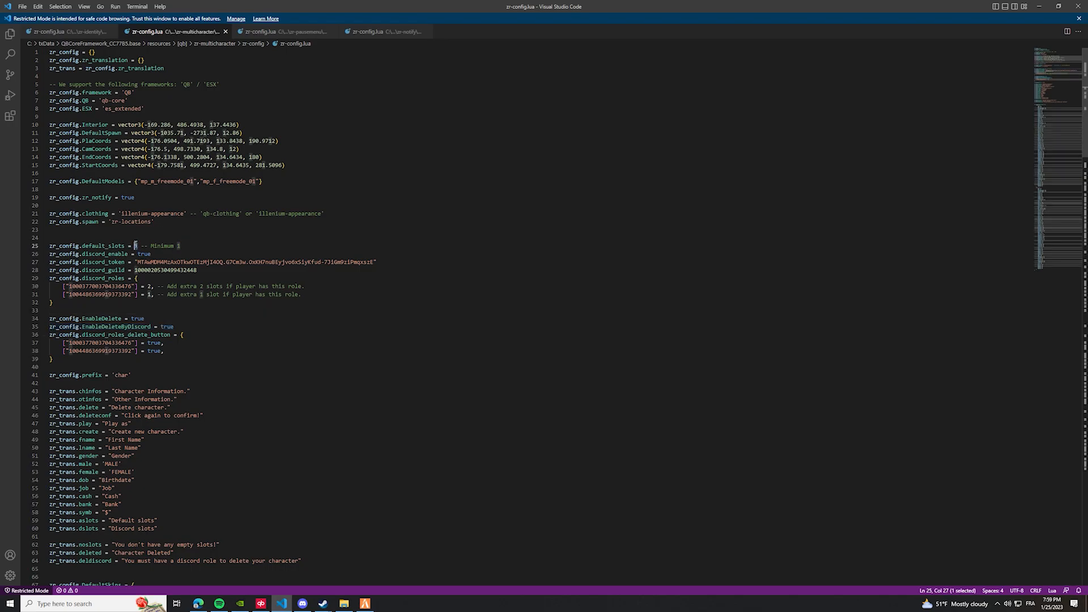
Set zr_config.default_slots = 2 in zr-config.lua and return to the game
type("2")
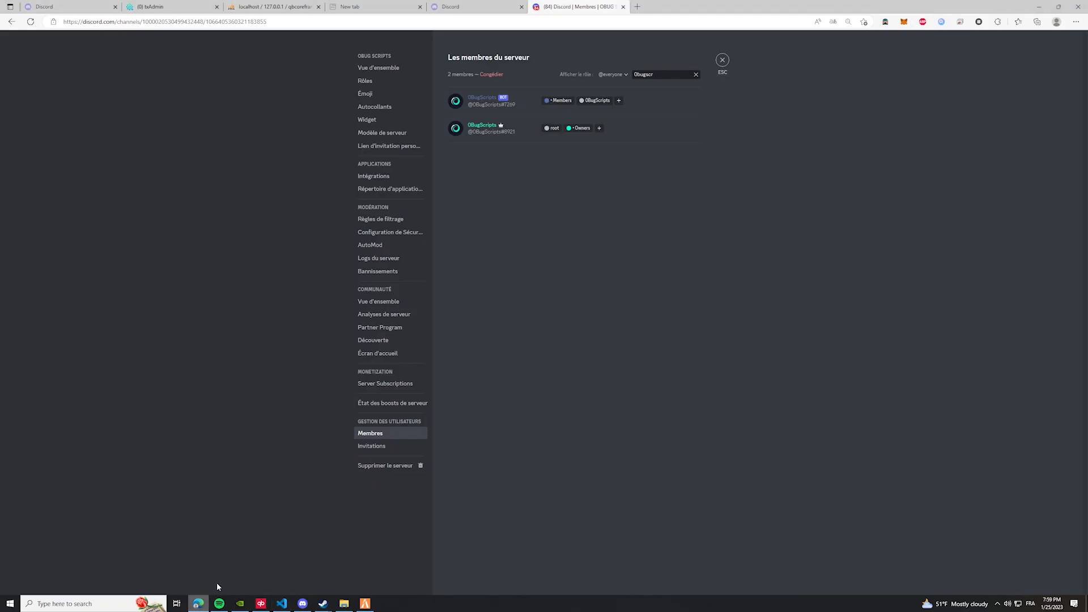
left_click(598, 128)
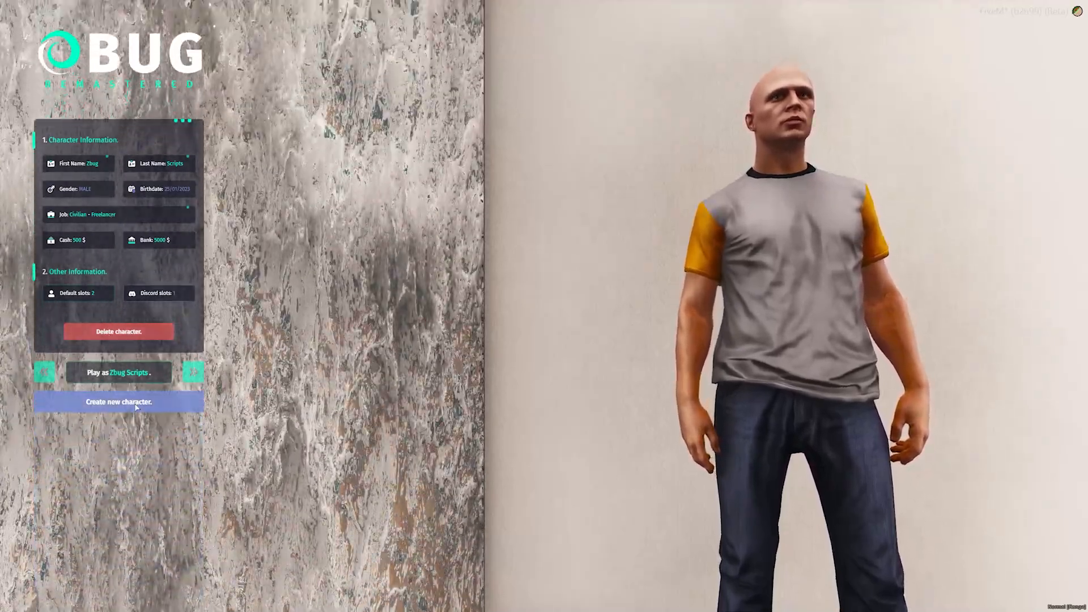
Create a second character, Zbug Testing, female, born 25/01/2005, nationality USA
left_click(118, 401)
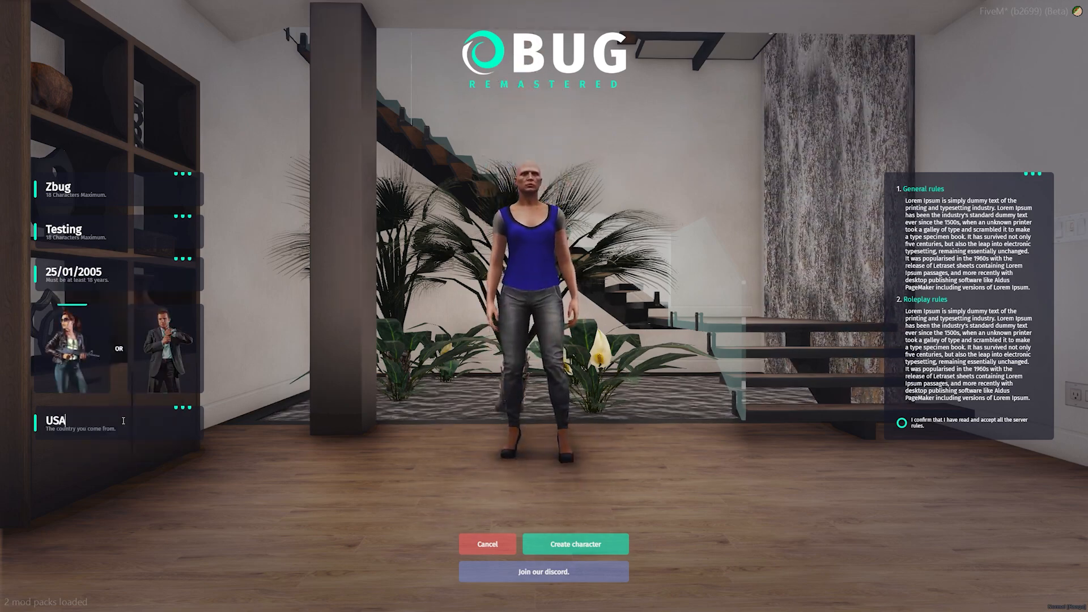
left_click(574, 544)
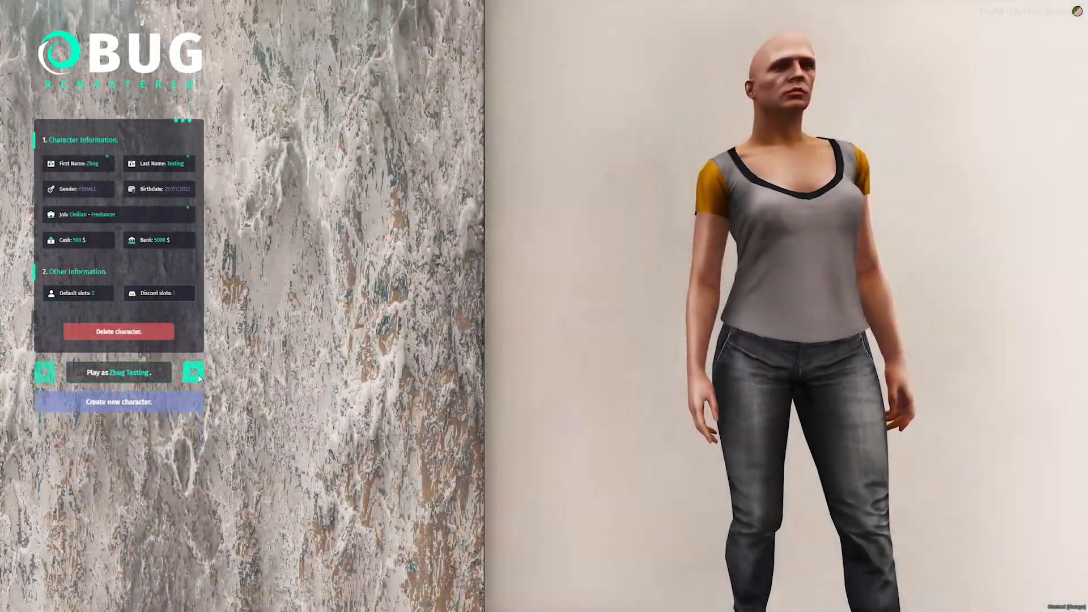
Cycle between the two characters, then delete Zbug Testing with confirmation
left_click(193, 371)
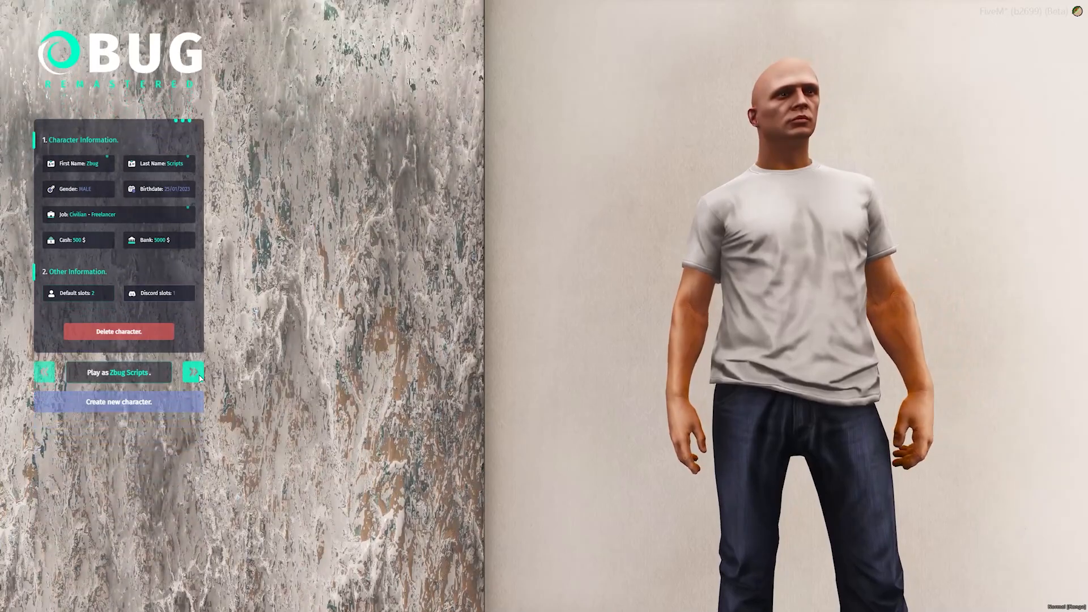
left_click(45, 372)
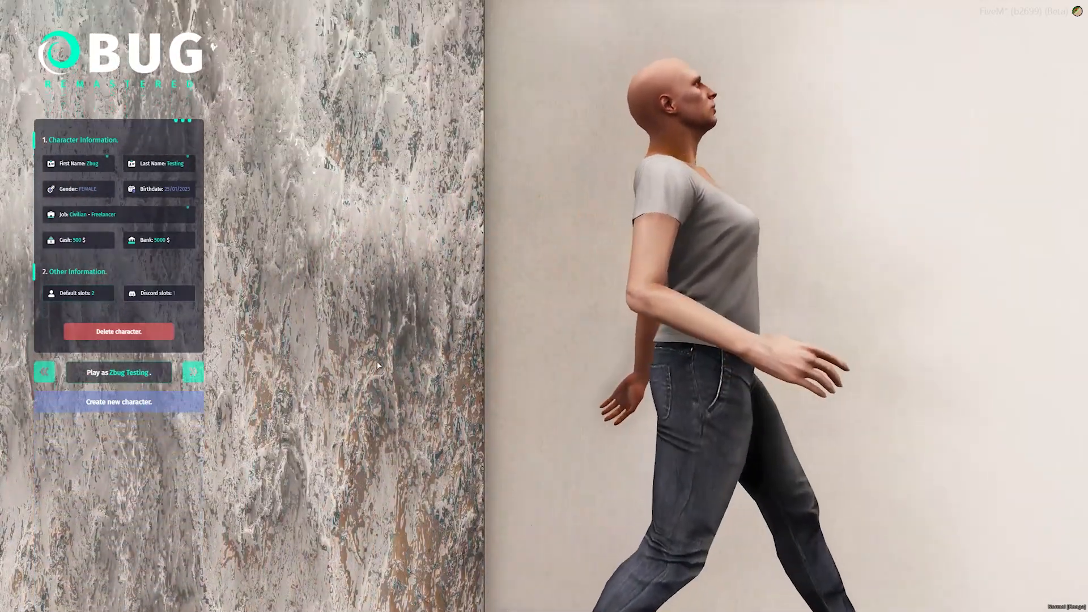
left_click(117, 331)
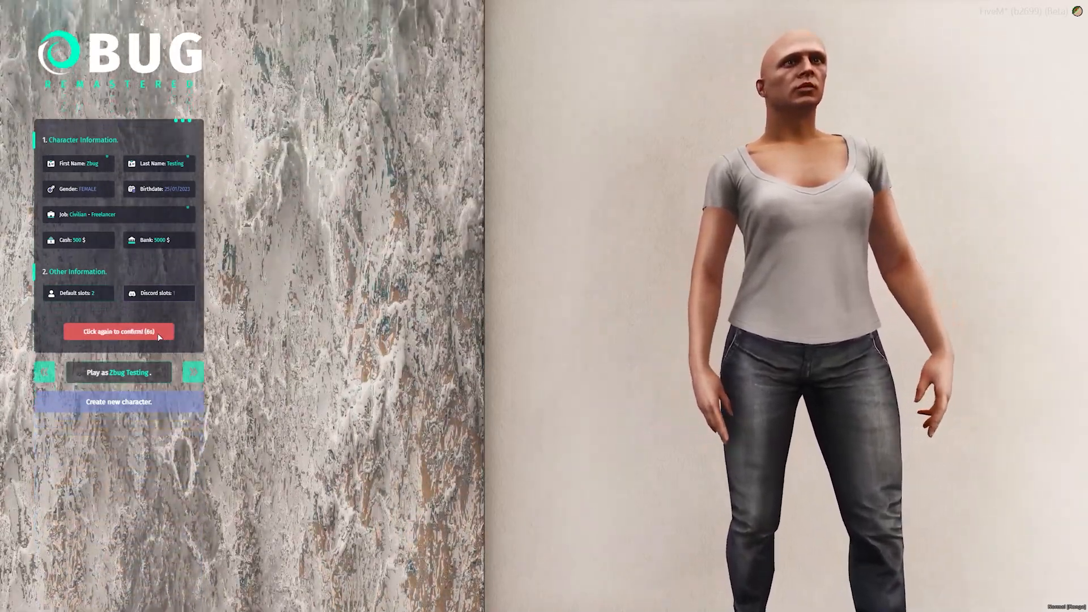
left_click(117, 331)
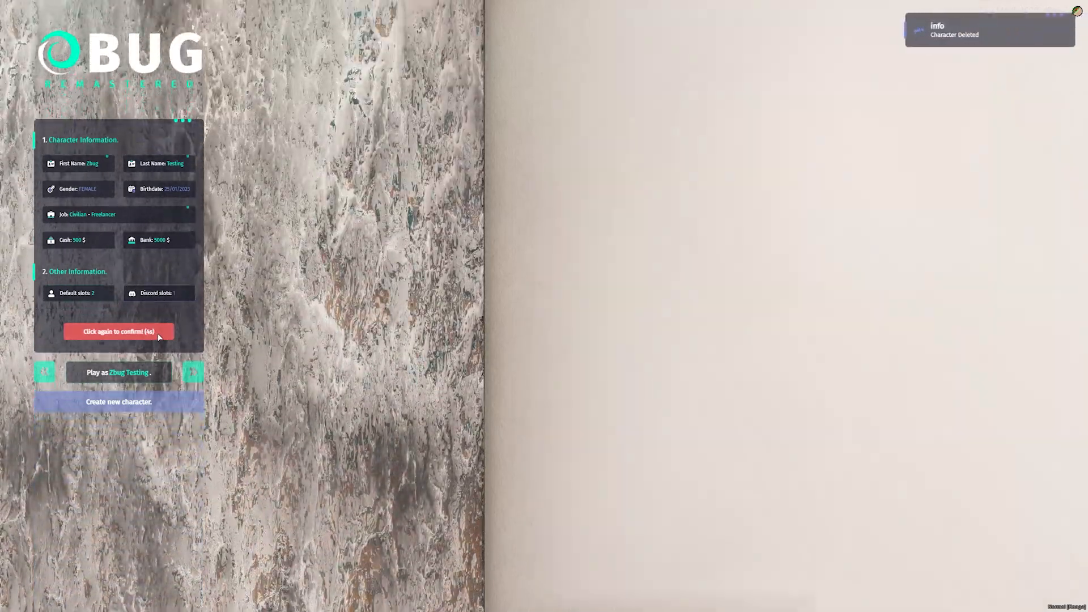
View the remaining Zbug Scripts character on the selection screen
left_click(192, 371)
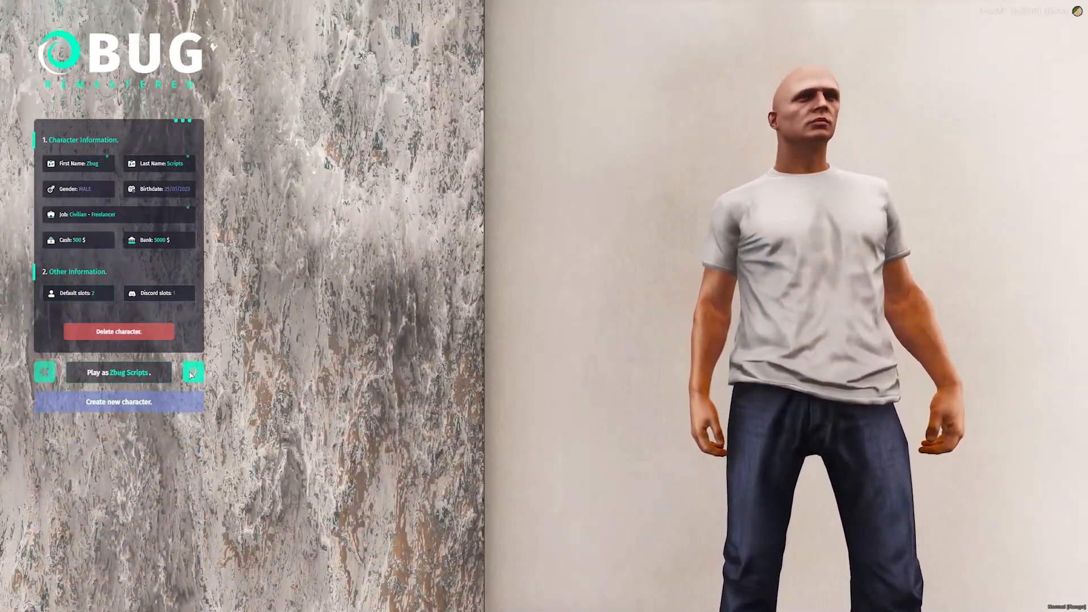
left_click(118, 372)
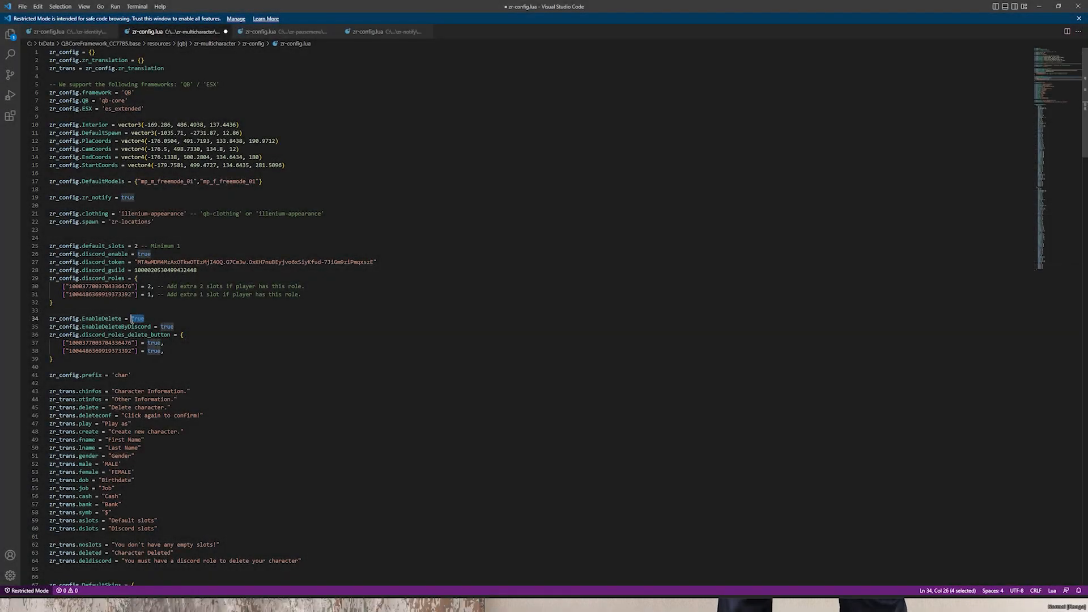
Set zr_config.EnableDelete to false in zr-config.lua
type("false")
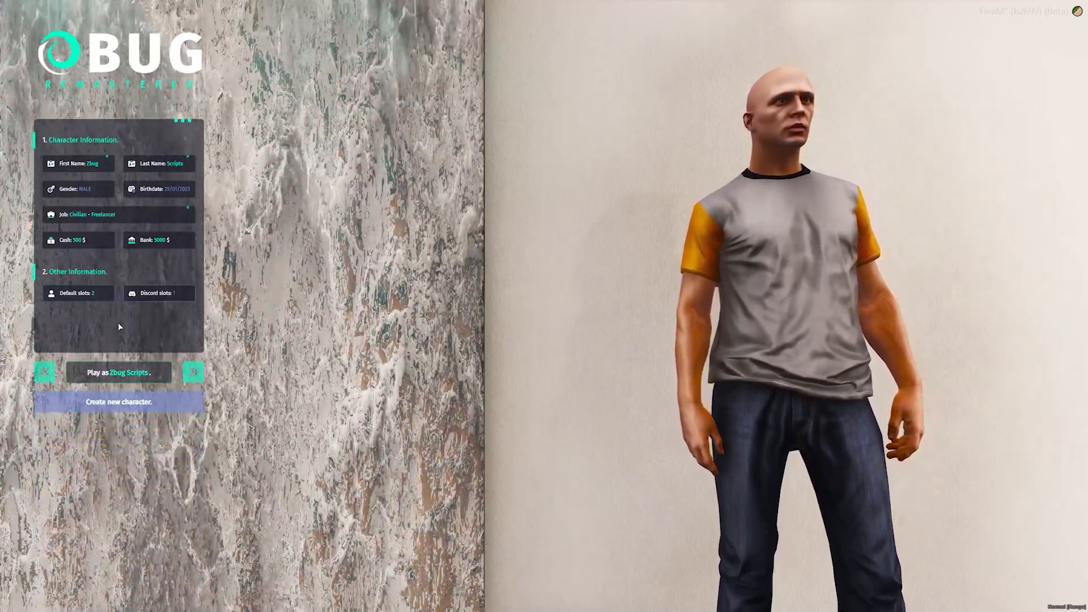
Check the Zbug Scripts panel no longer shows a Delete character button
left_click(117, 372)
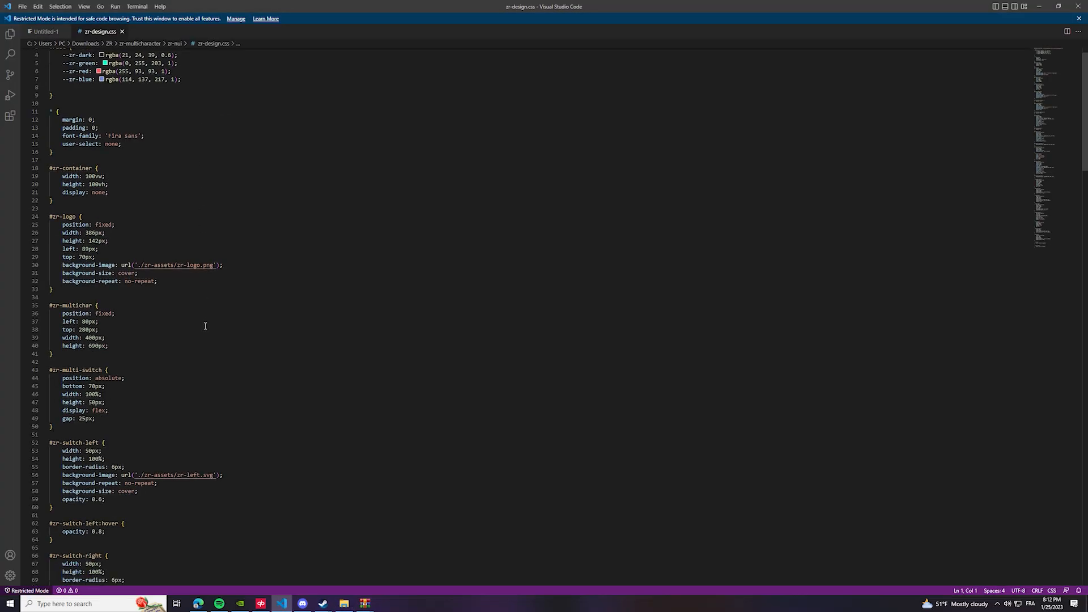
Scroll through zr-design.css, then browse the zr-ui folder's assets and source files in File Explorer
scroll("down", 3)
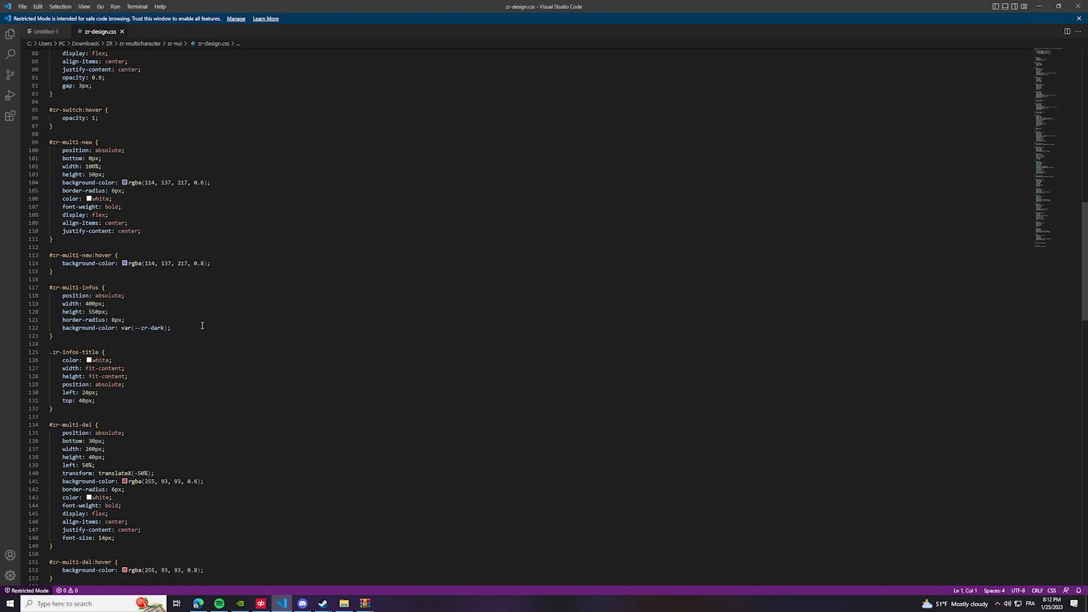
scroll("down", 3)
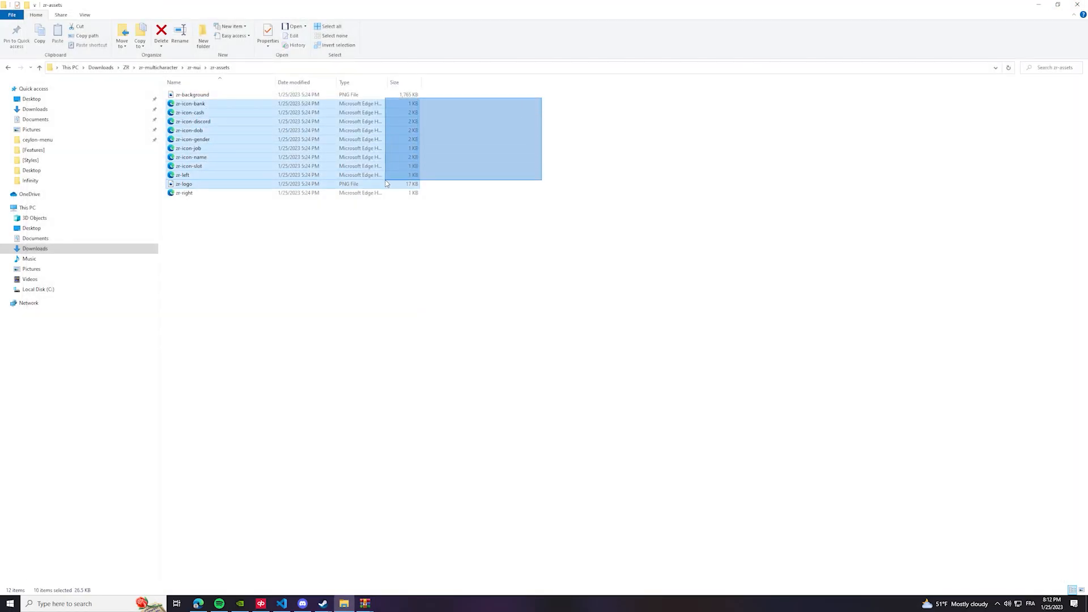
left_click(194, 67)
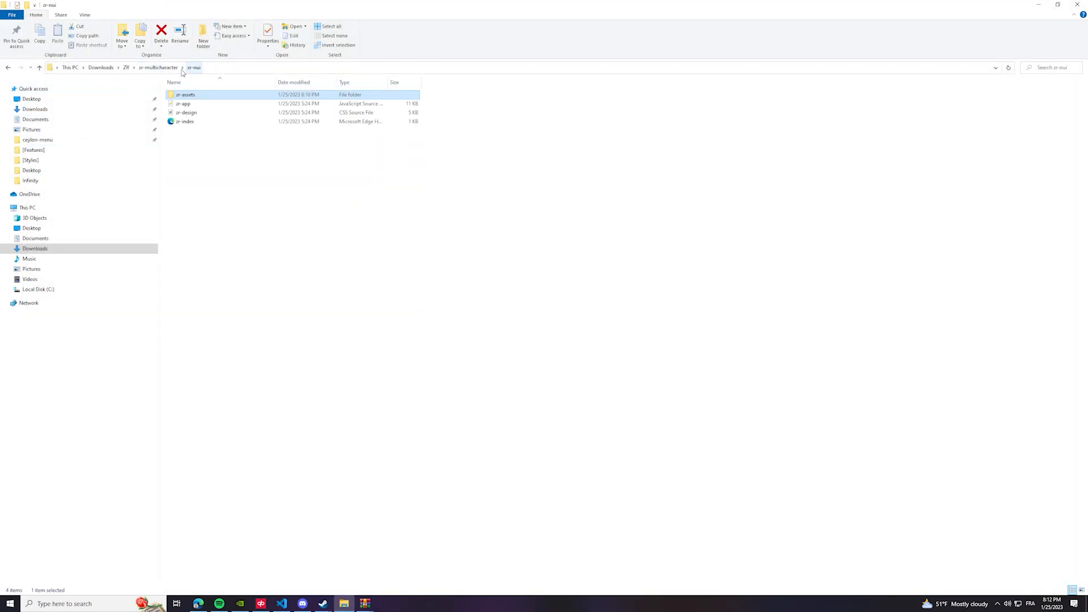
double_click(185, 94)
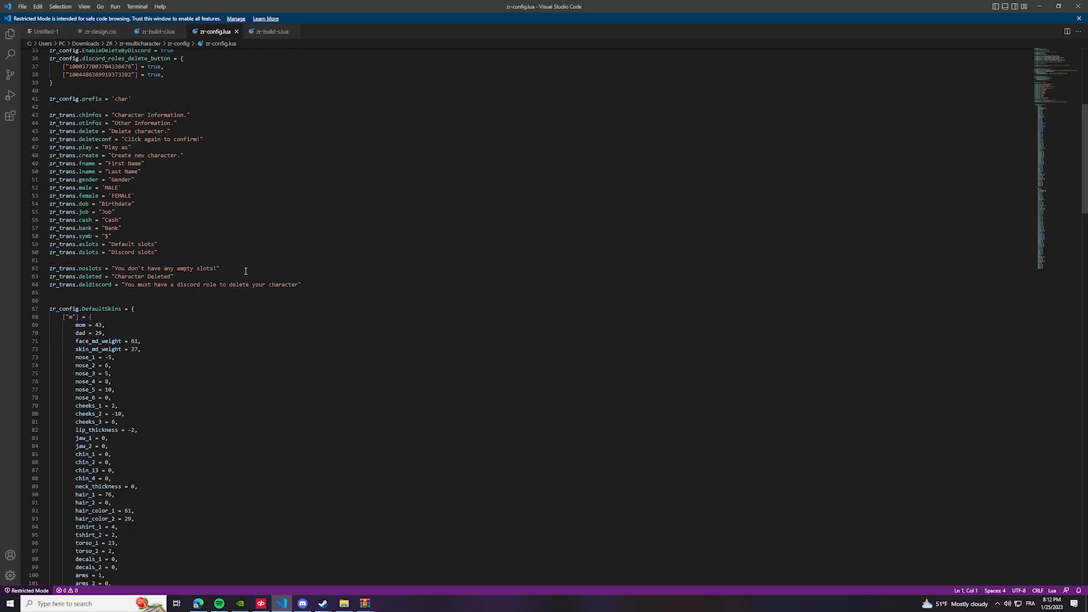
Review zr-identity's config and client build files, highlighting the skinchanger load and save-menu calls
left_click(157, 32)
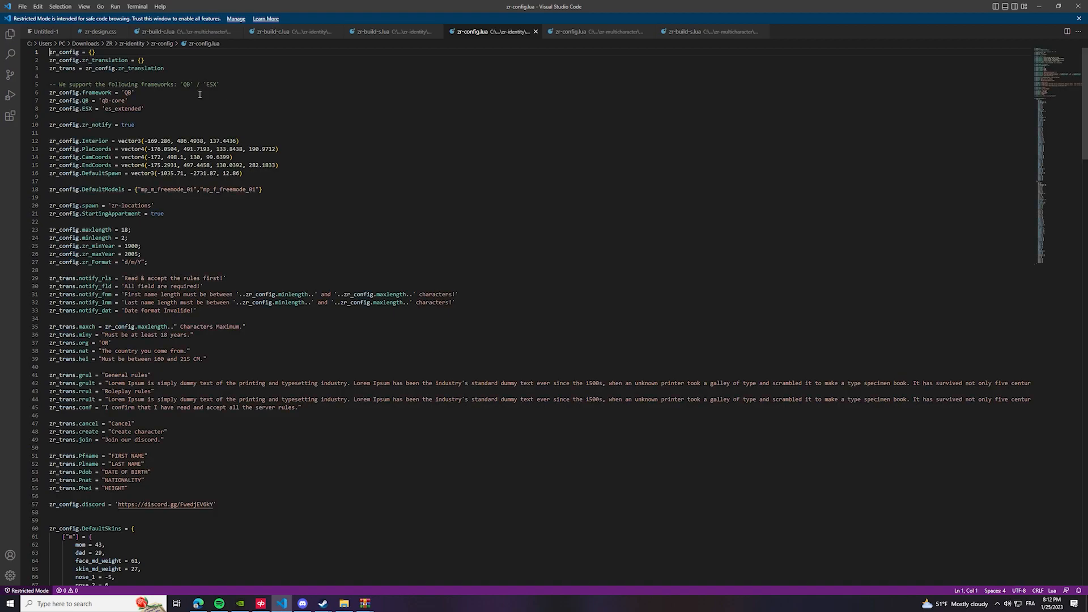
scroll("down", 3)
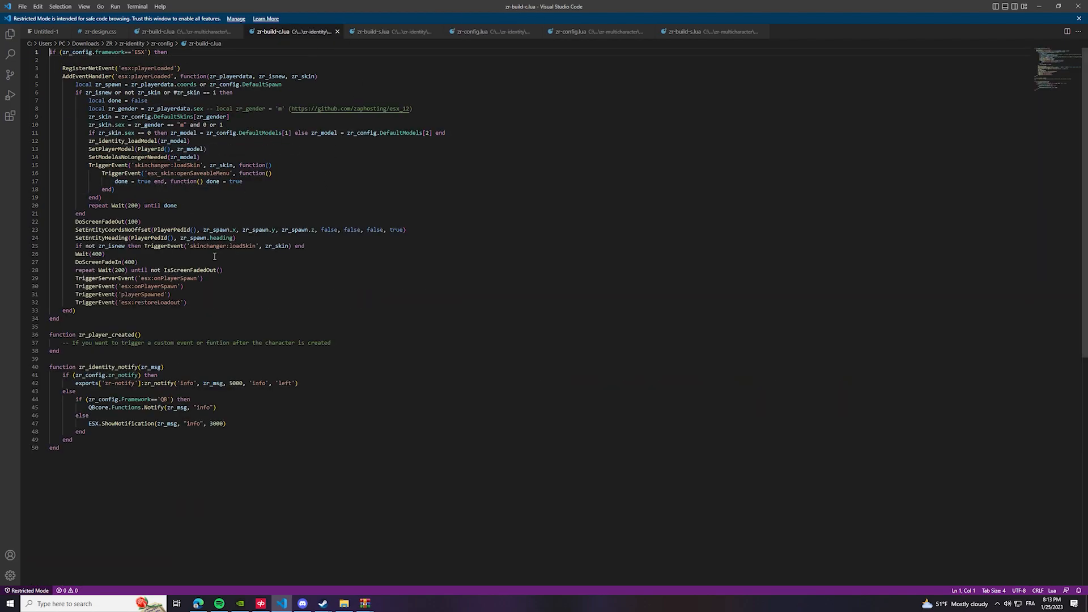
left_click_drag(125, 165, 272, 172)
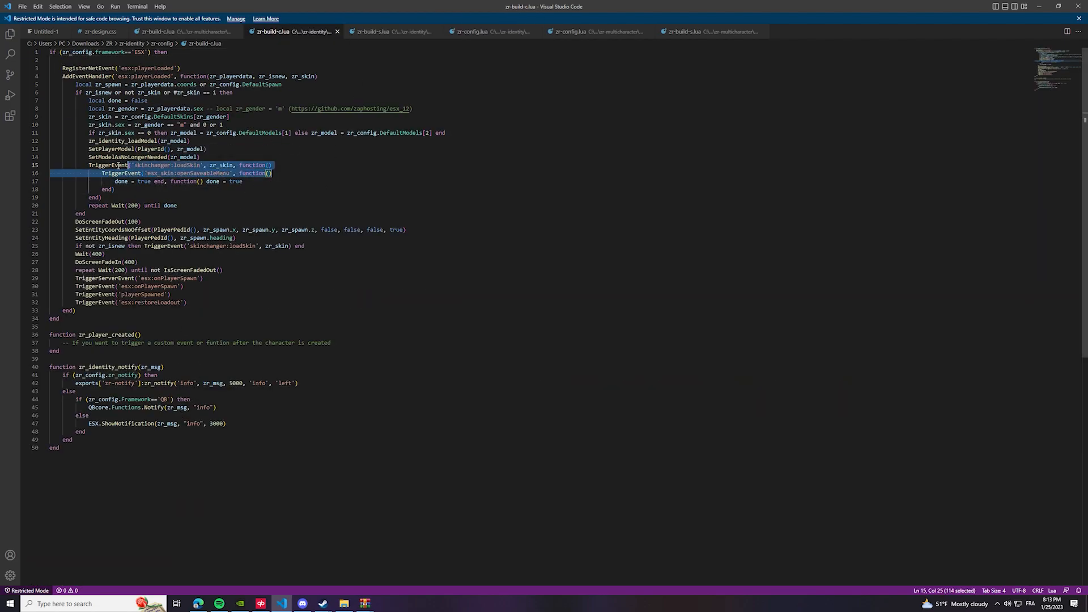
left_click(136, 221)
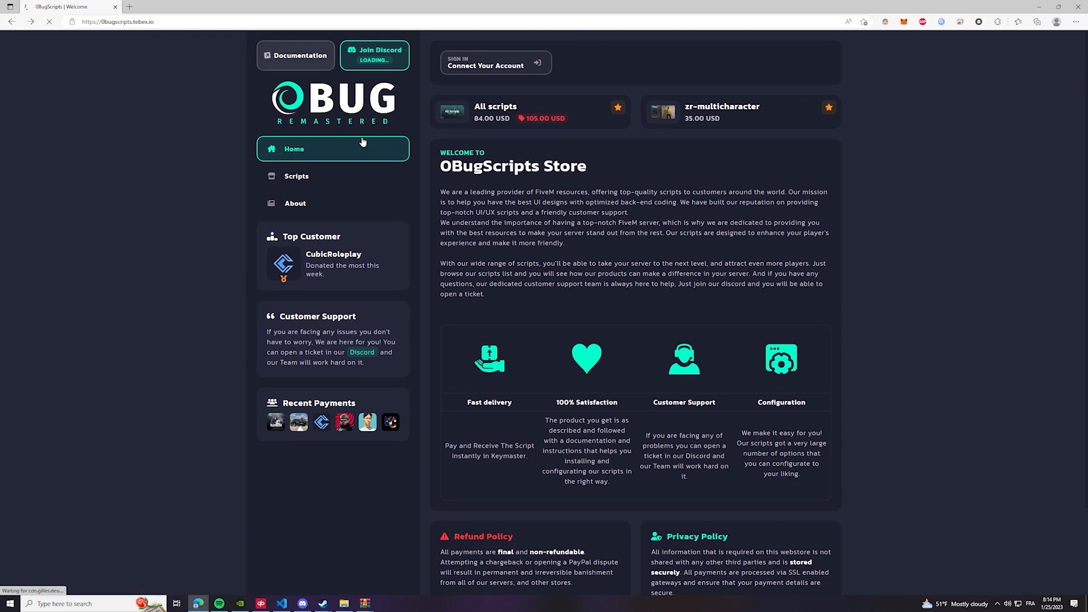
Browse the documentation's zr-multicharacter Installation and Configuration pages
left_click(300, 56)
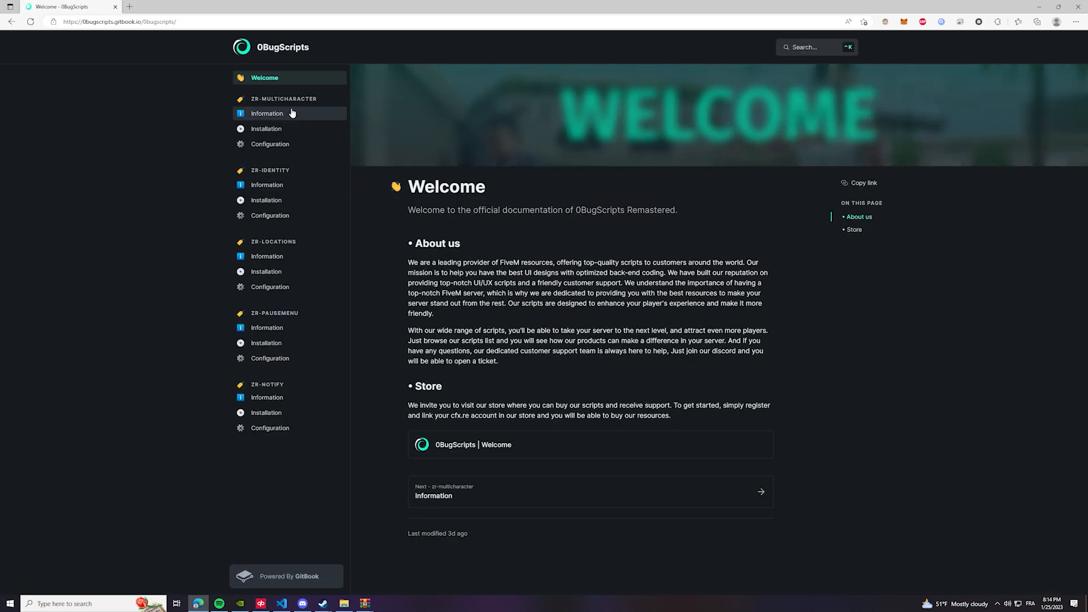
left_click(266, 128)
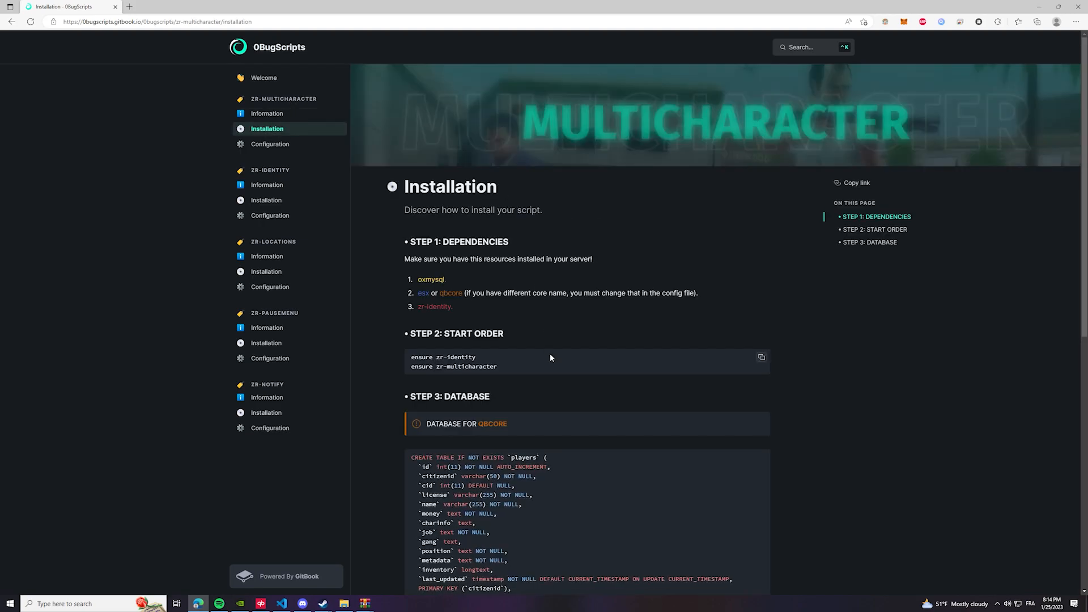
left_click(270, 144)
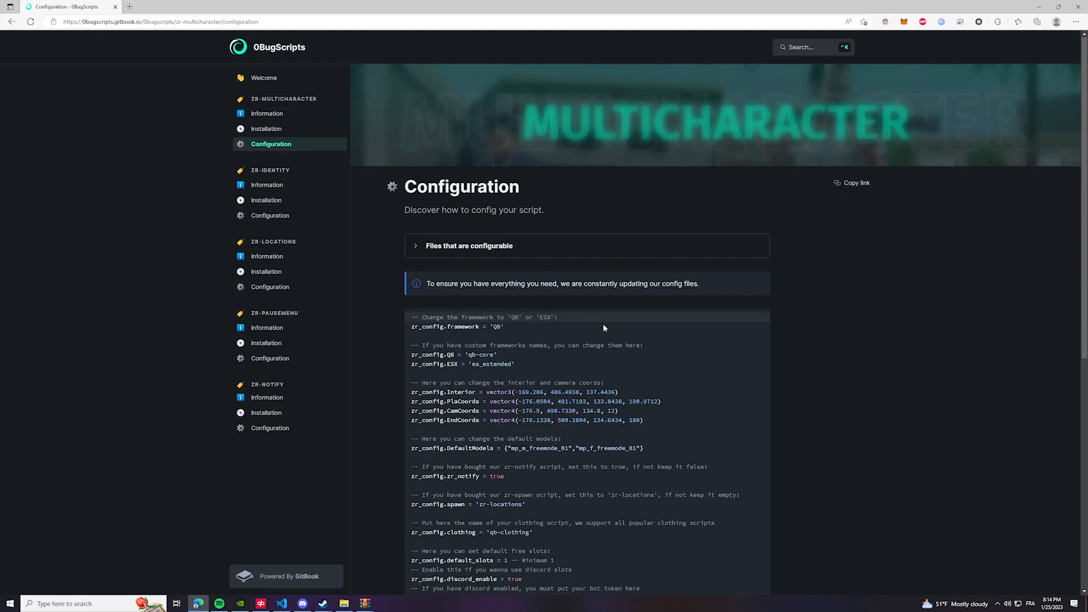
scroll("down", 3)
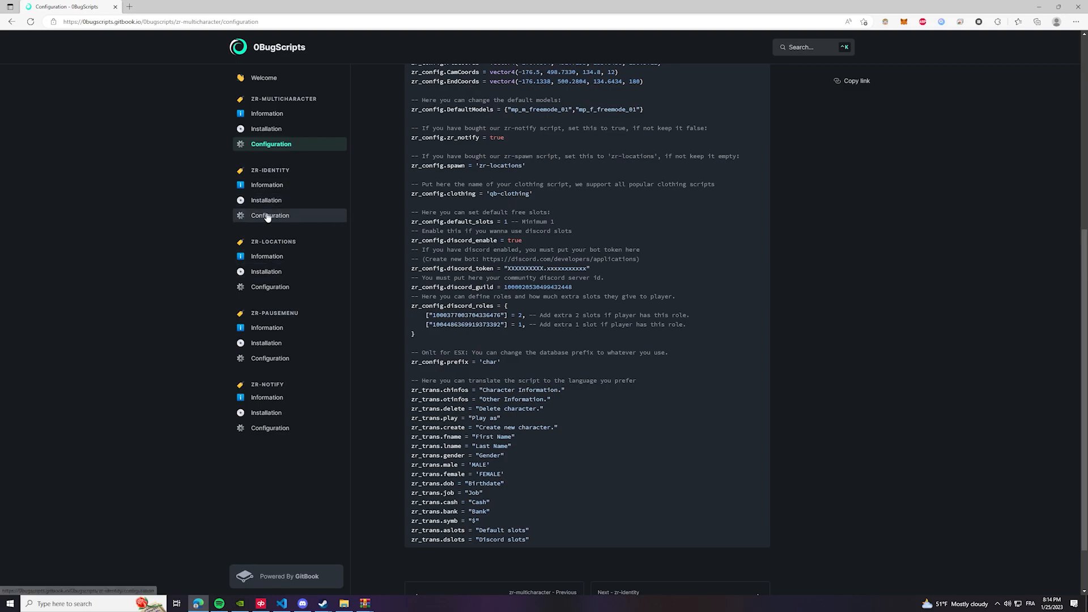
View zr-pausemenu Installation, then zr-notify Installation with its export examples and Step 5 framework setup
left_click(267, 199)
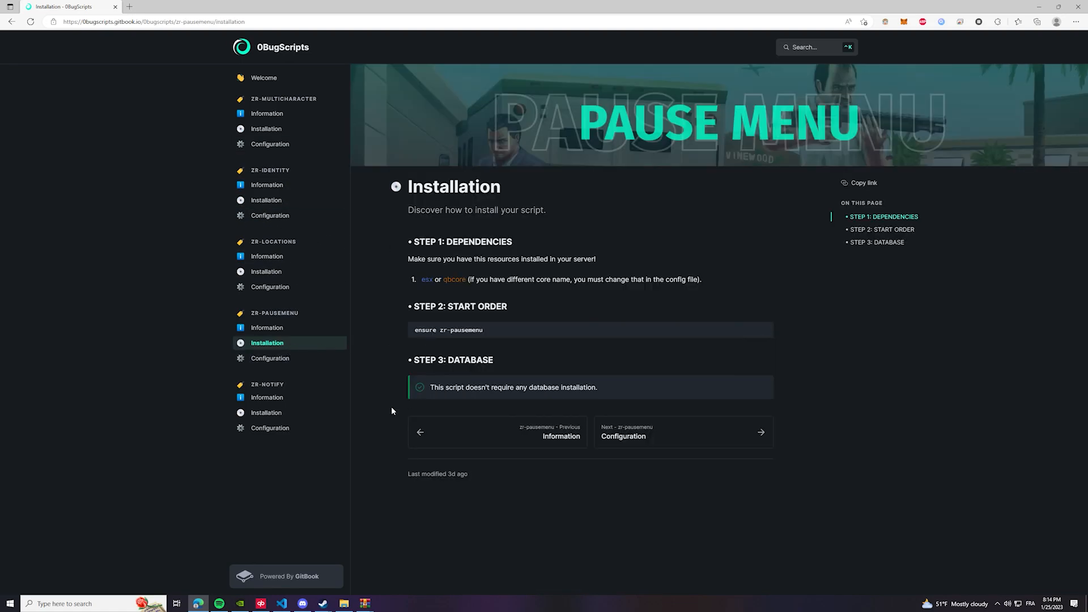
left_click(266, 412)
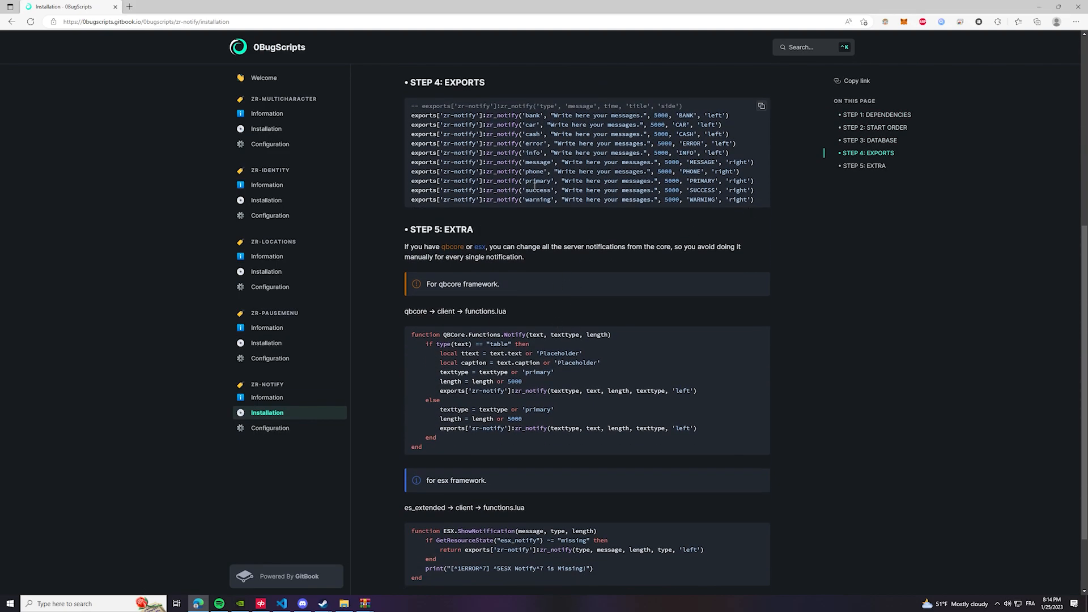
left_click_drag(497, 134, 746, 200)
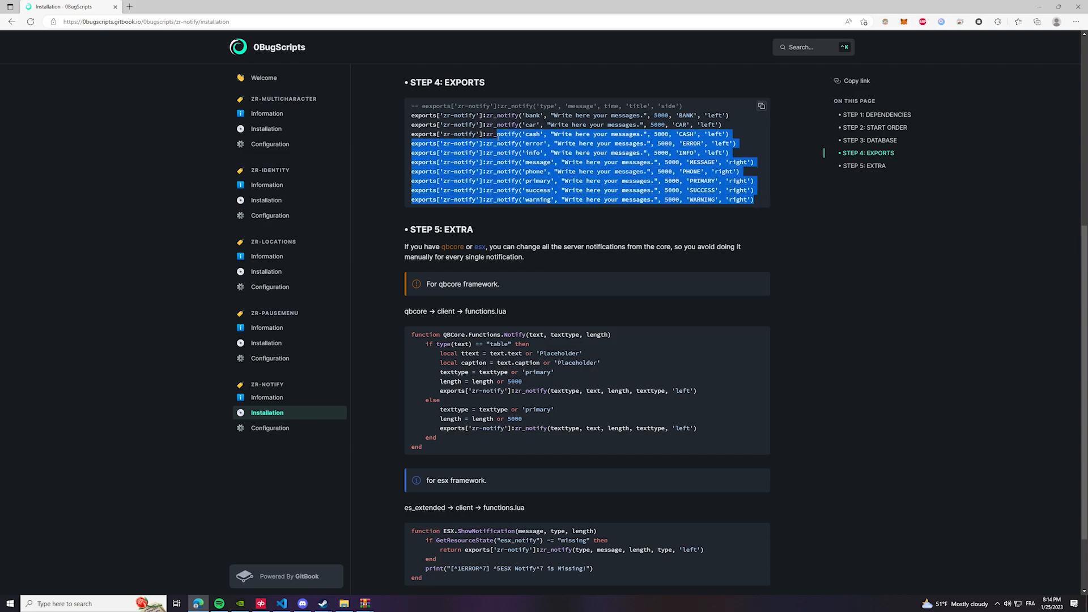
scroll("down", 3)
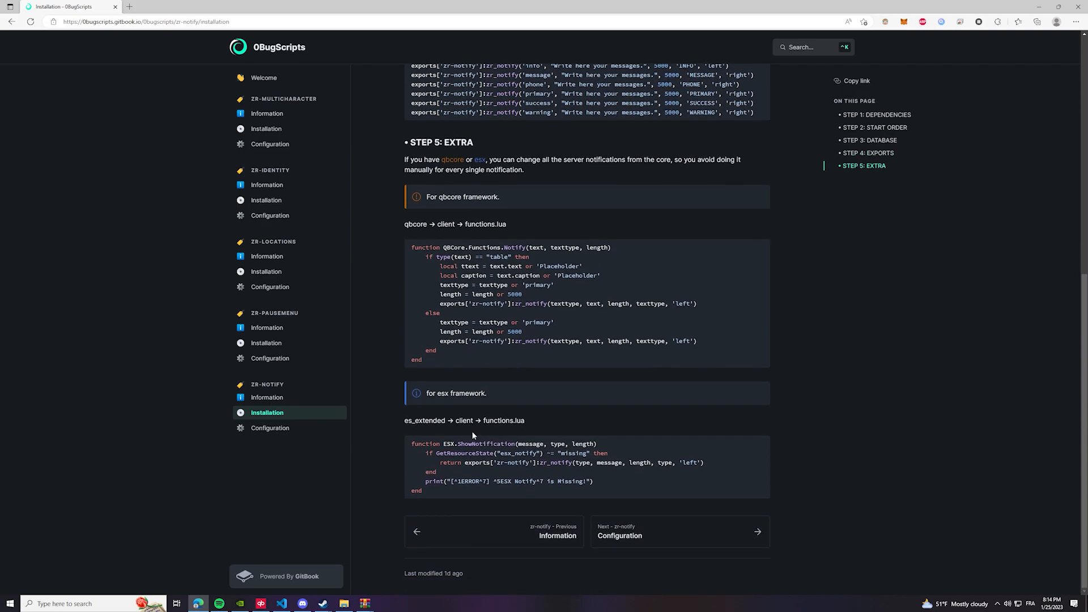